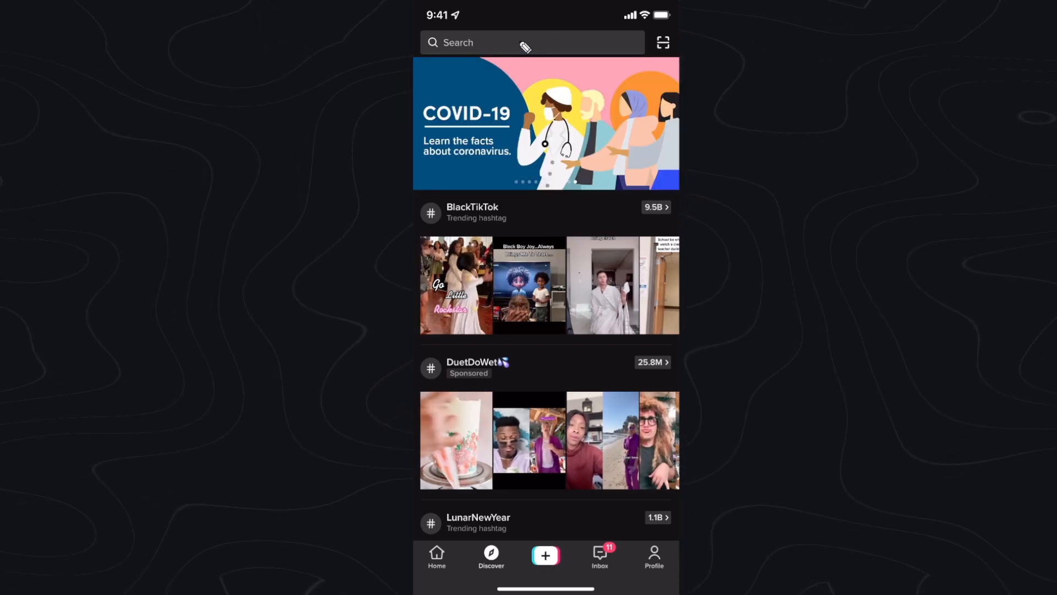
Step: Search TikTok for 'skateboarding' from the Discover page and show its results
left_click(532, 43)
type("skateboarding")
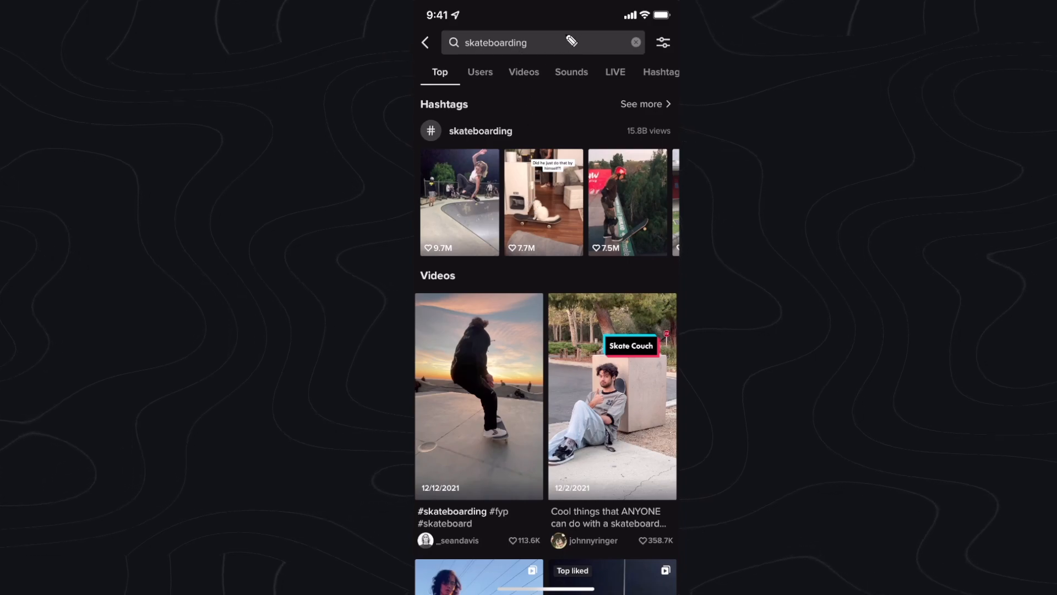
mouse_move(509, 196)
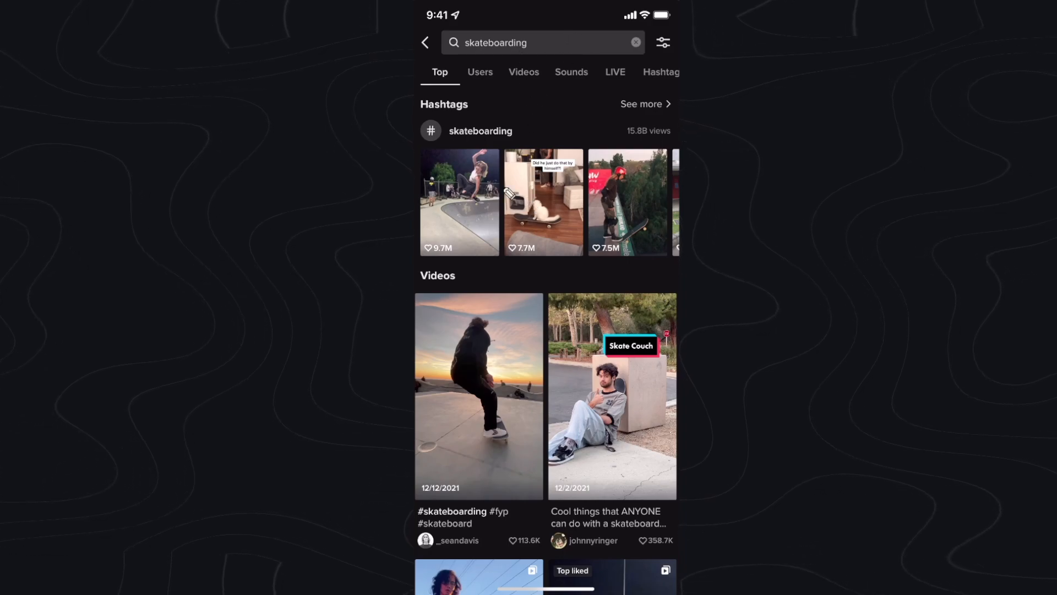
mouse_move(438, 51)
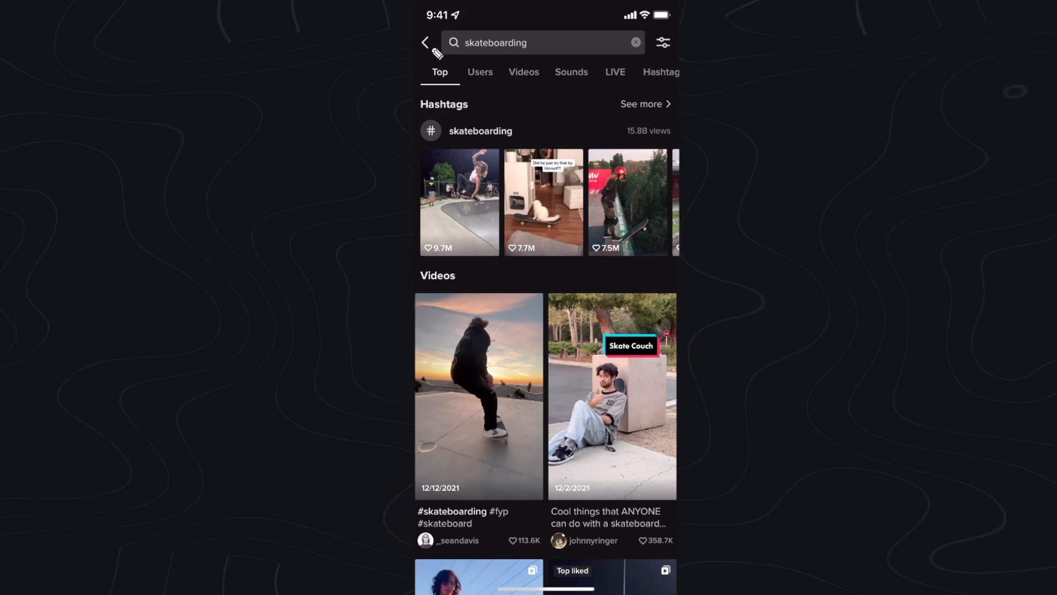
Step: Leave the results, go to your profile and open Settings and privacy from its menu
left_click(424, 43)
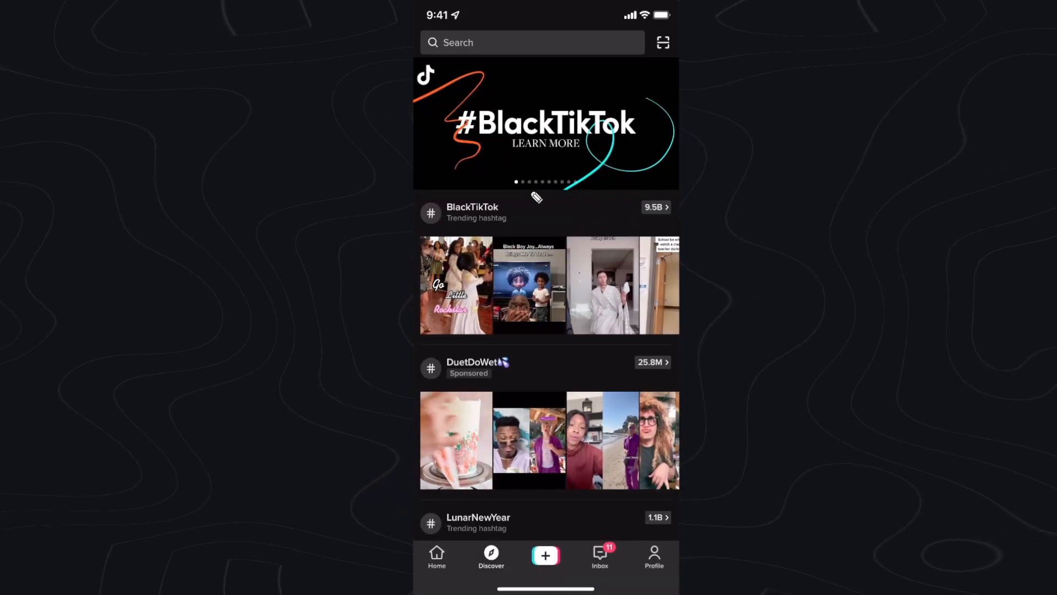
left_click(653, 556)
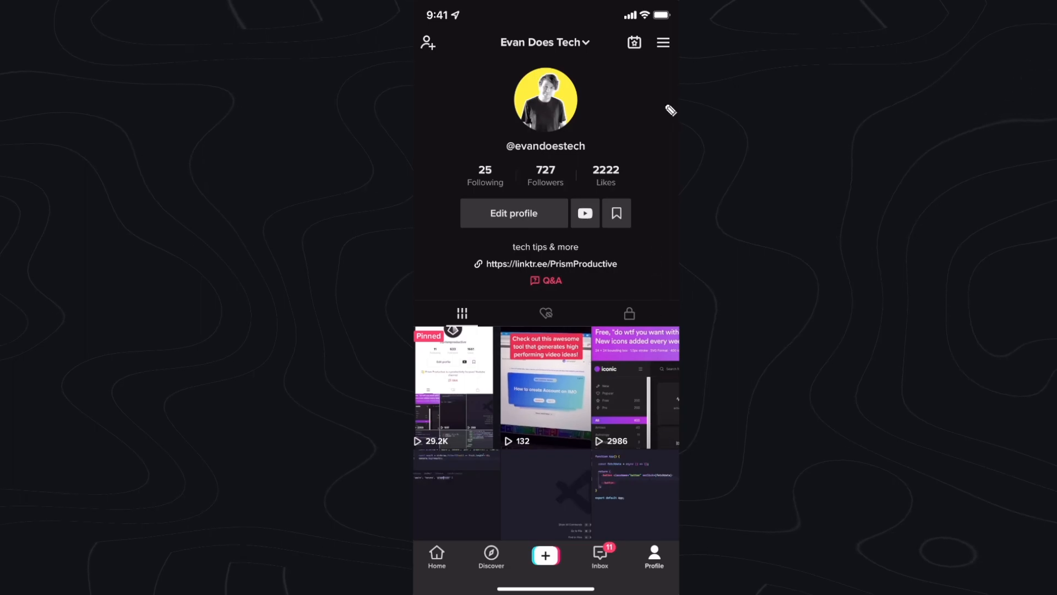
left_click(662, 42)
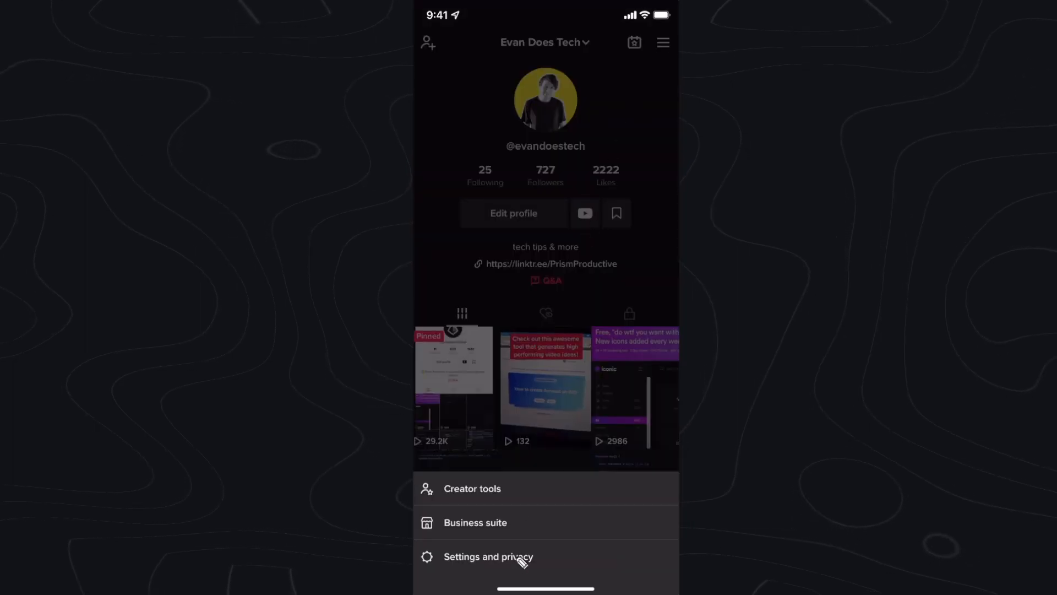
left_click(488, 556)
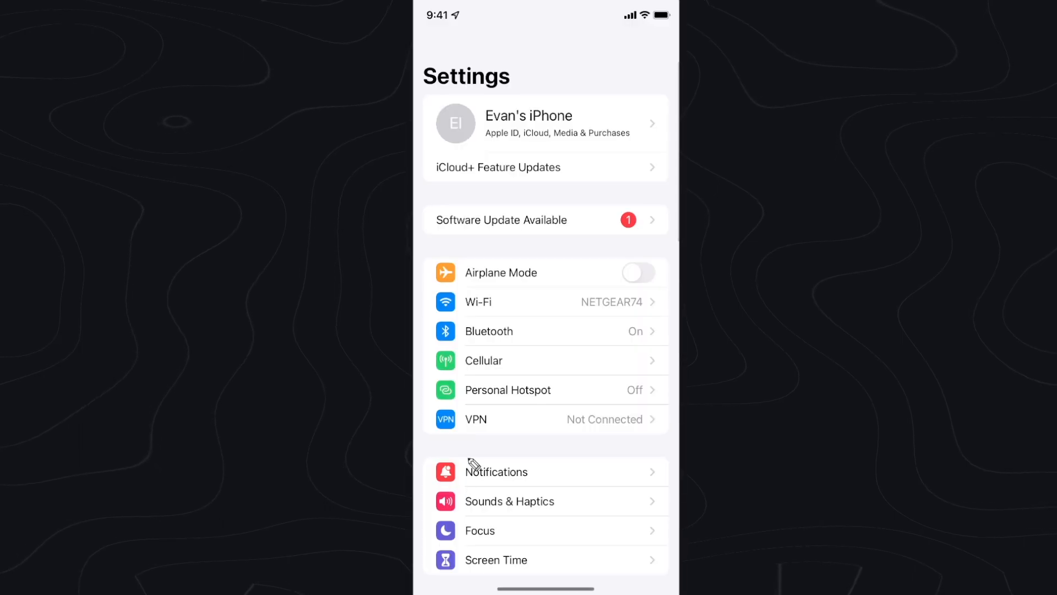
mouse_move(563, 301)
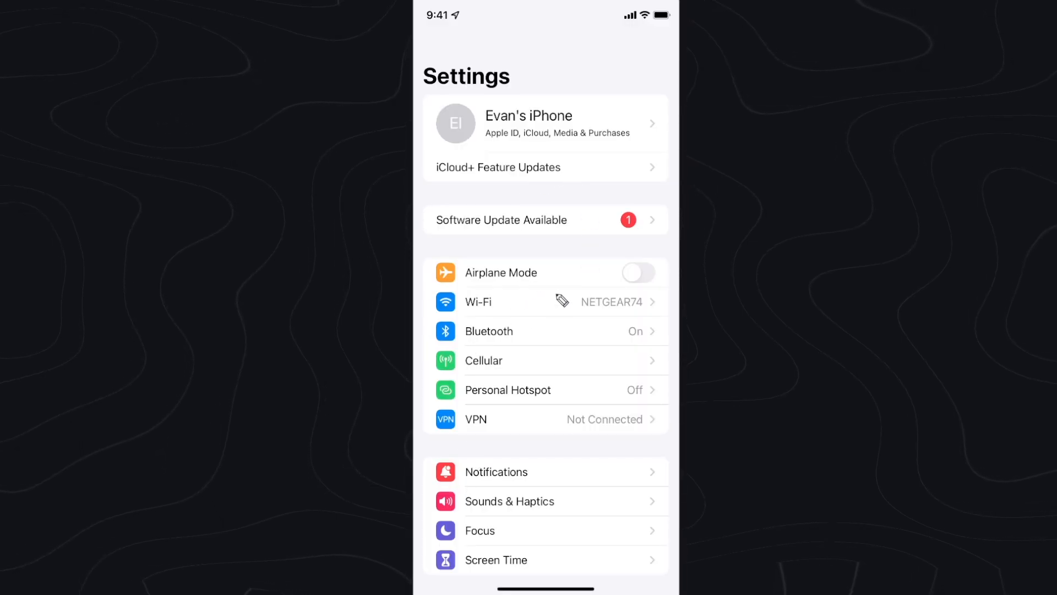
Step: Go into General and open iPhone Storage to reach TikTok's storage page
scroll("down", 3)
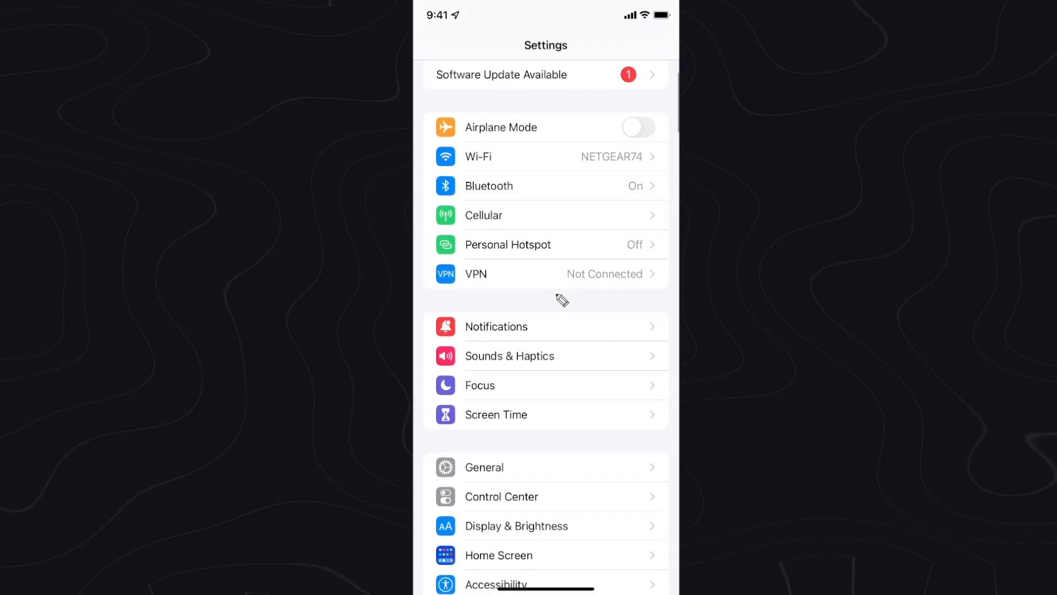
left_click(483, 467)
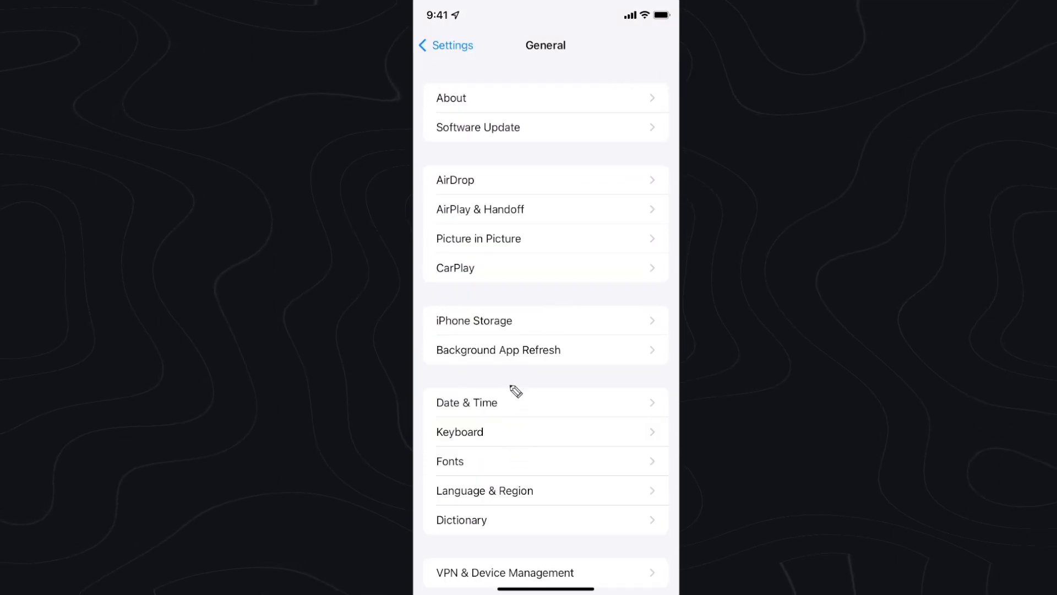
left_click(474, 321)
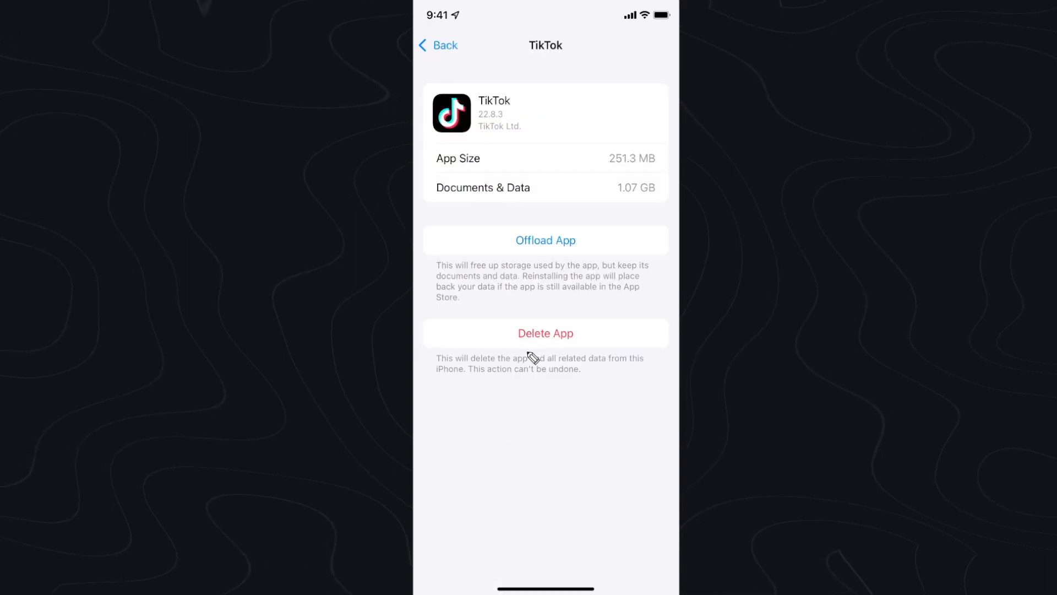
Step: Offload TikTok keeping its documents and data, then reinstall it
left_click(546, 239)
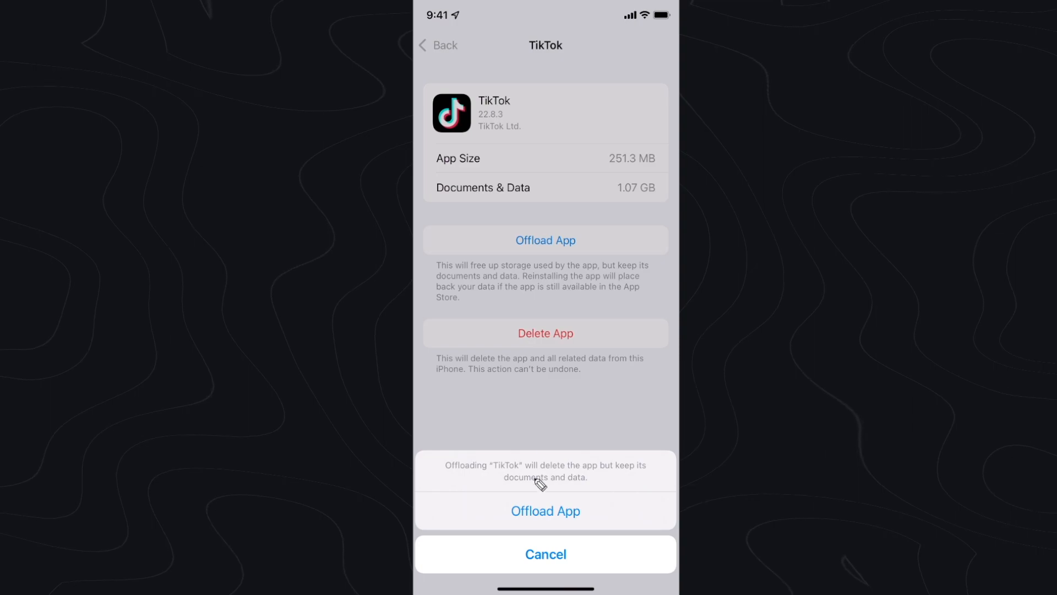
left_click(546, 510)
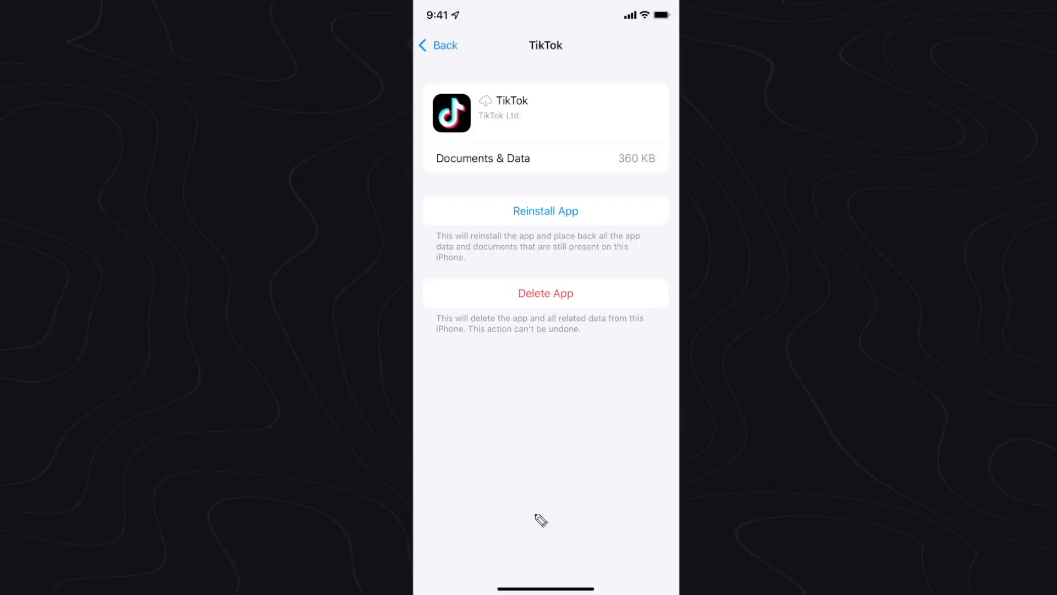
mouse_move(562, 221)
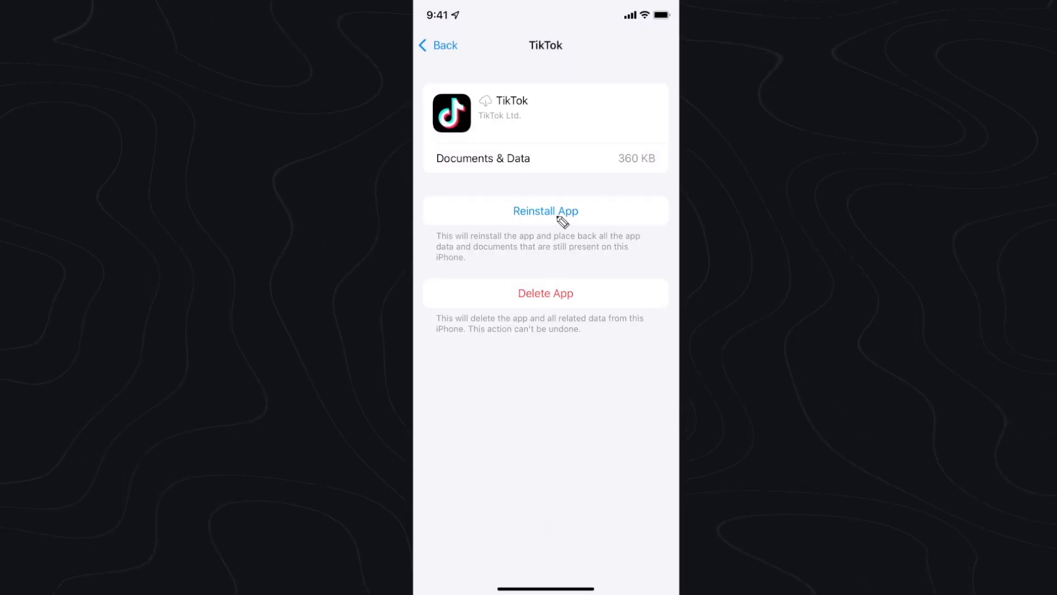
left_click(545, 210)
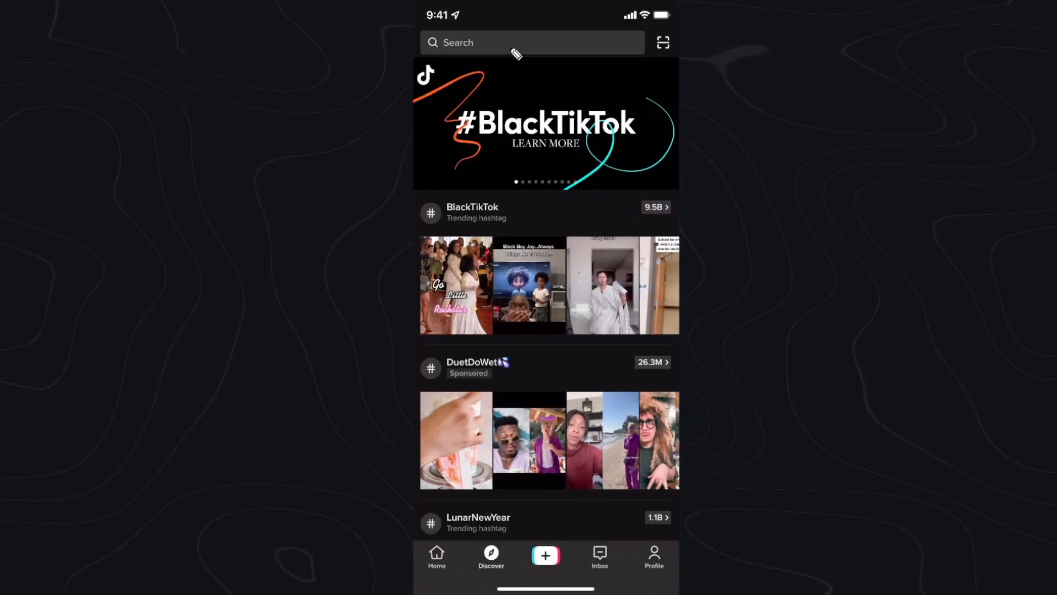
Step: Rerun the recent 'skateboarding' search so its hashtag and videos appear again
left_click(533, 43)
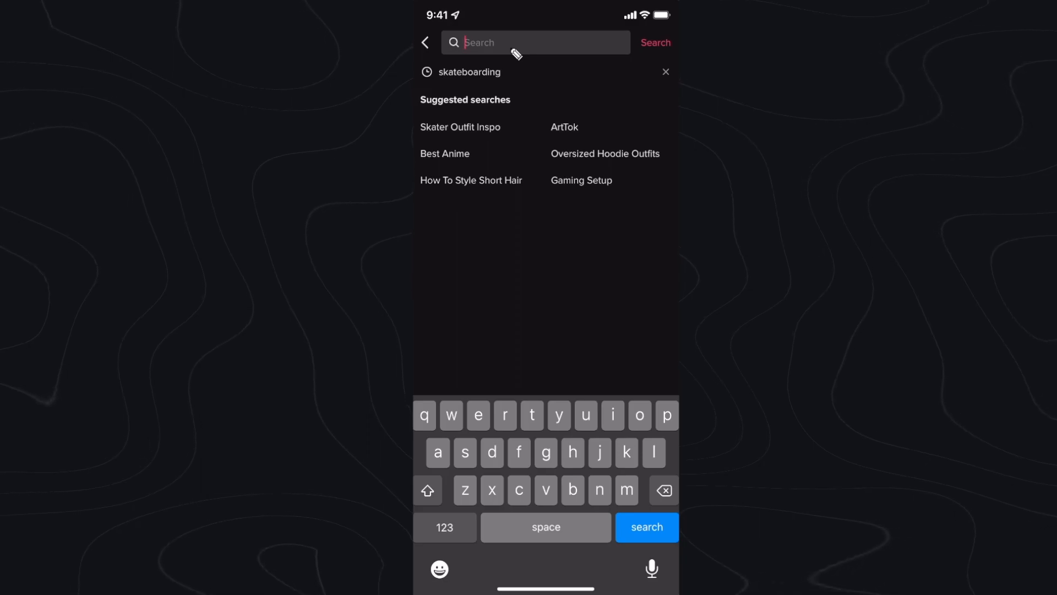
left_click(469, 73)
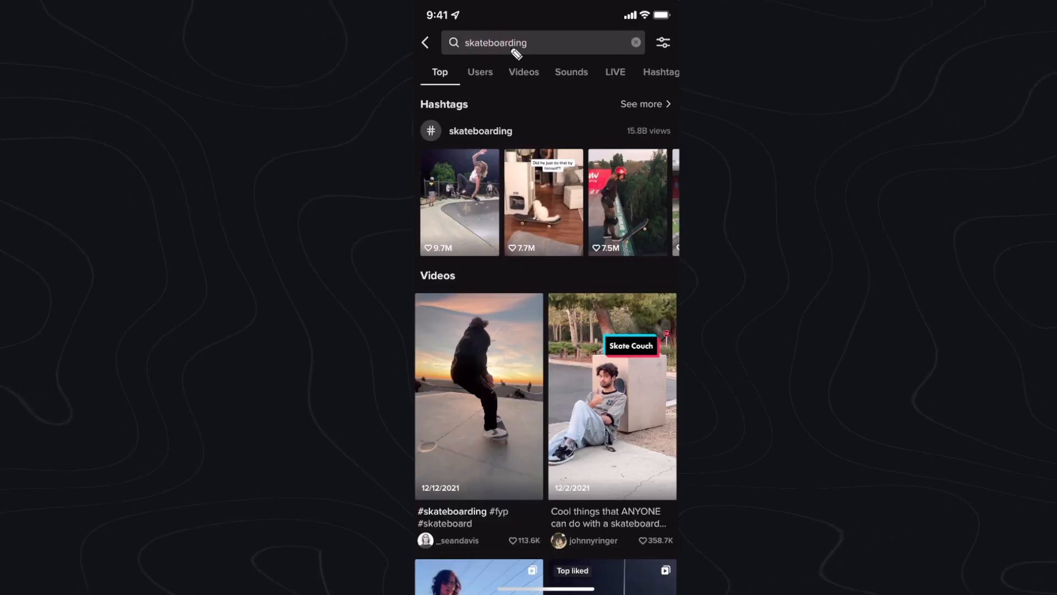
mouse_move(524, 335)
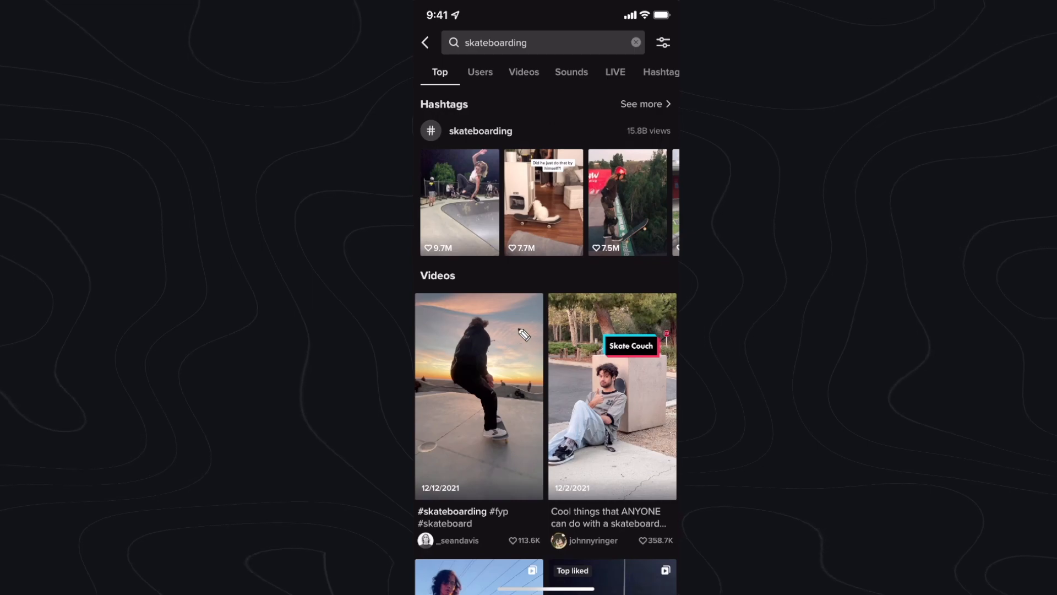